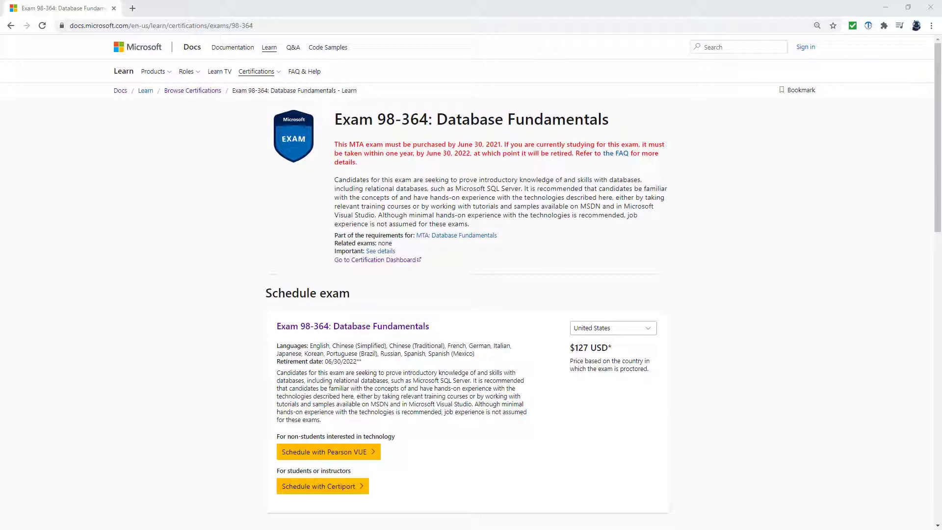
{"action": "mouse_move", "coordinate": [154, 81]}
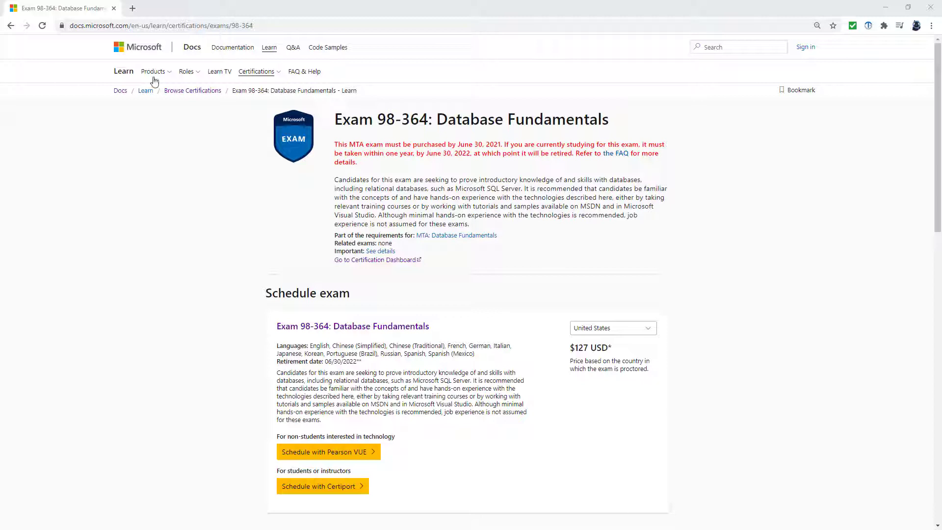
{"action": "mouse_move", "coordinate": [339, 119]}
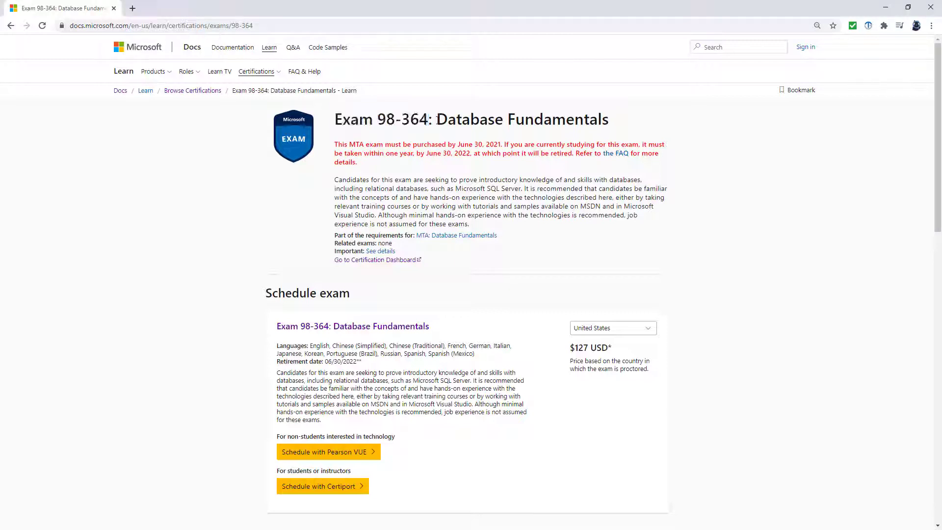
Highlight 'Database Fundamentals' in the title, then the first skill area under Skills measured.
{"action": "double_click", "coordinate": [522, 119]}
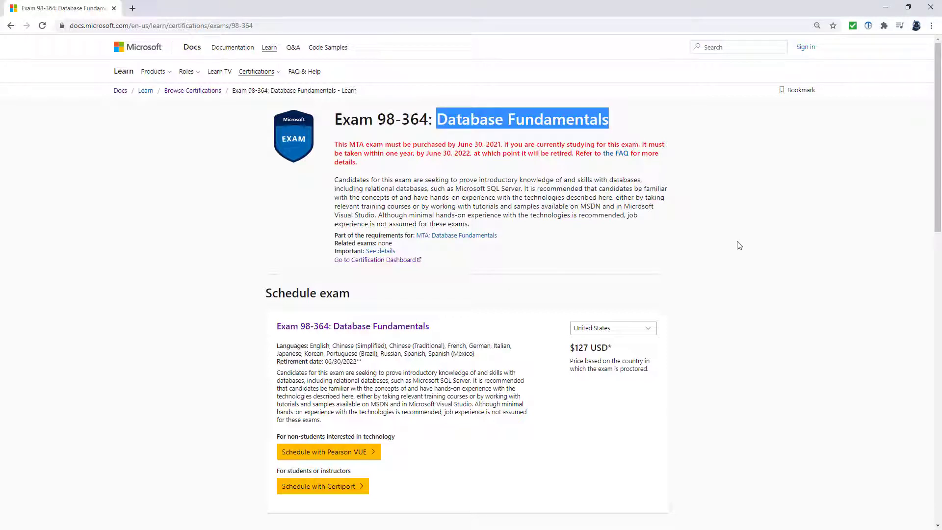
{"action": "mouse_move", "coordinate": [738, 231]}
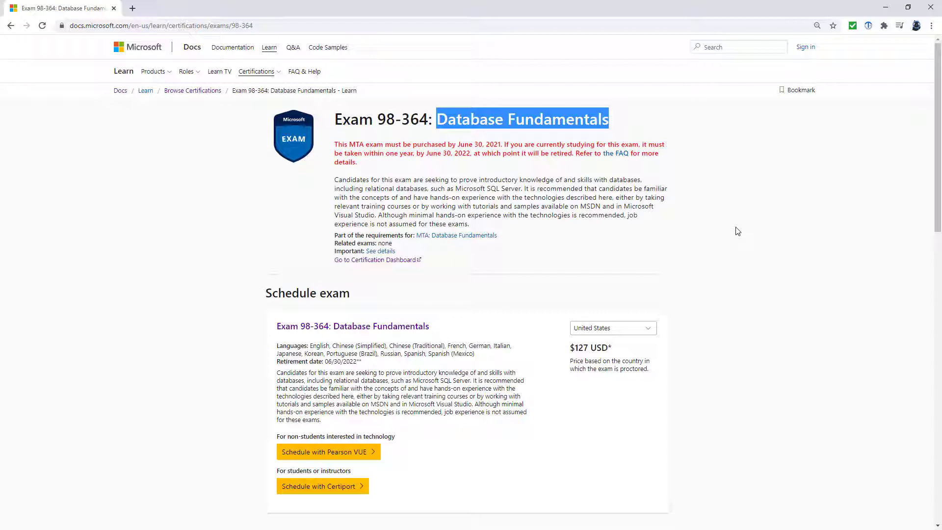
{"action": "scroll", "scroll_direction": "down", "scroll_amount": 3}
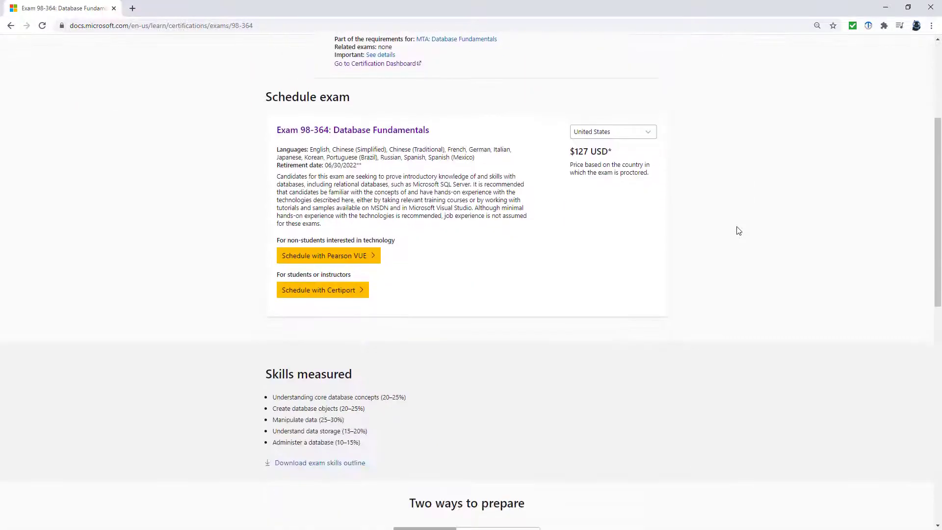
{"action": "scroll", "scroll_direction": "down", "scroll_amount": 3}
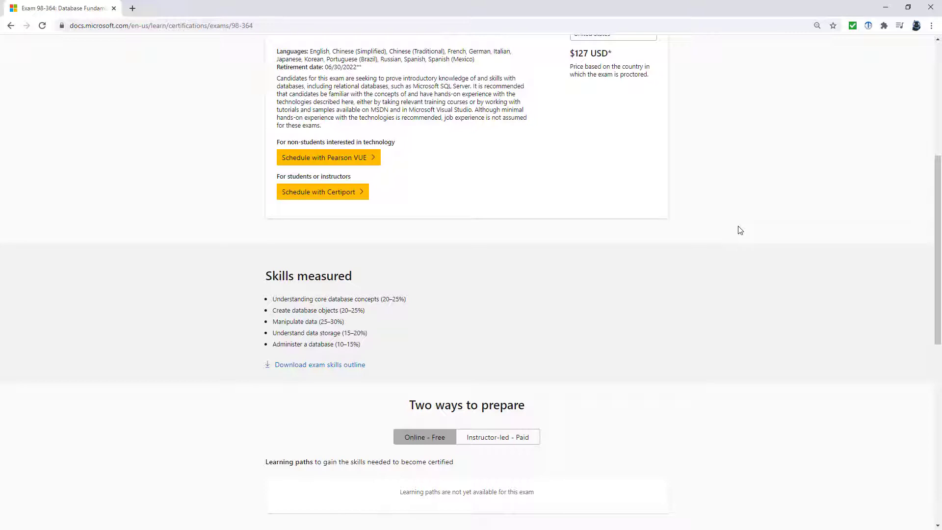
{"action": "double_click", "coordinate": [325, 299]}
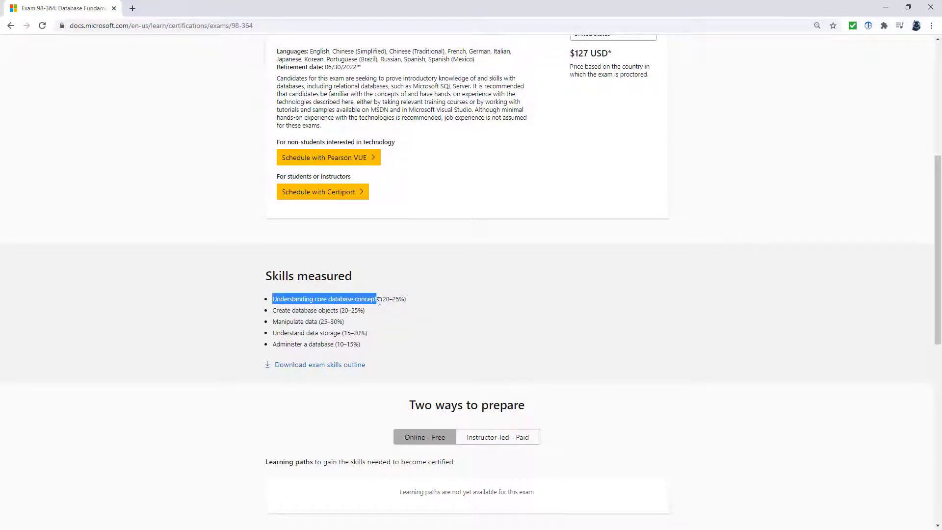
Open the exam skills outline PDF and highlight 'Manipulate data' and the joins topic.
{"action": "left_click", "coordinate": [320, 364]}
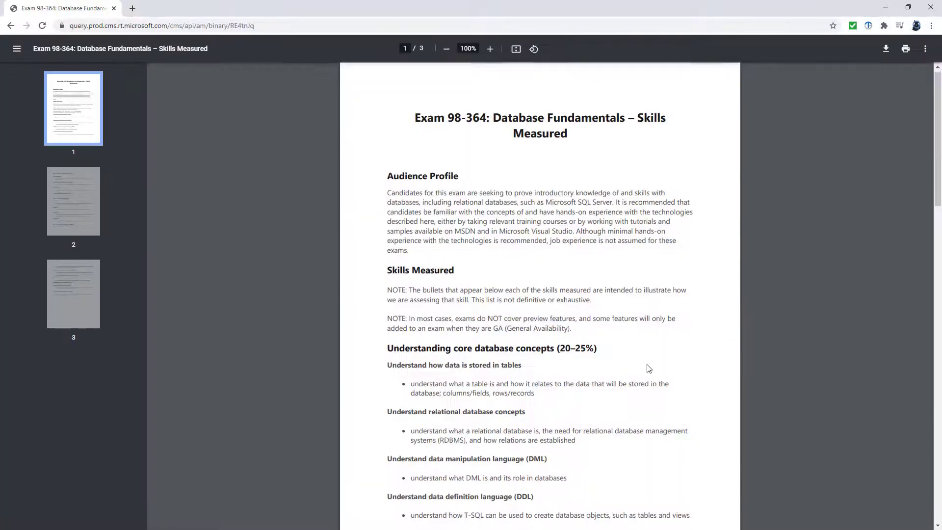
{"action": "scroll", "scroll_direction": "down", "scroll_amount": 3}
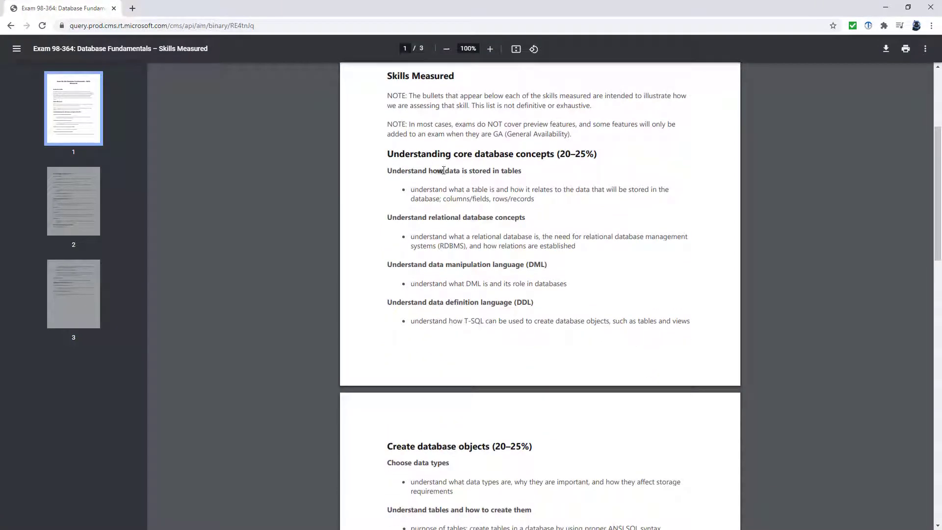
{"action": "scroll", "scroll_direction": "down", "scroll_amount": 3}
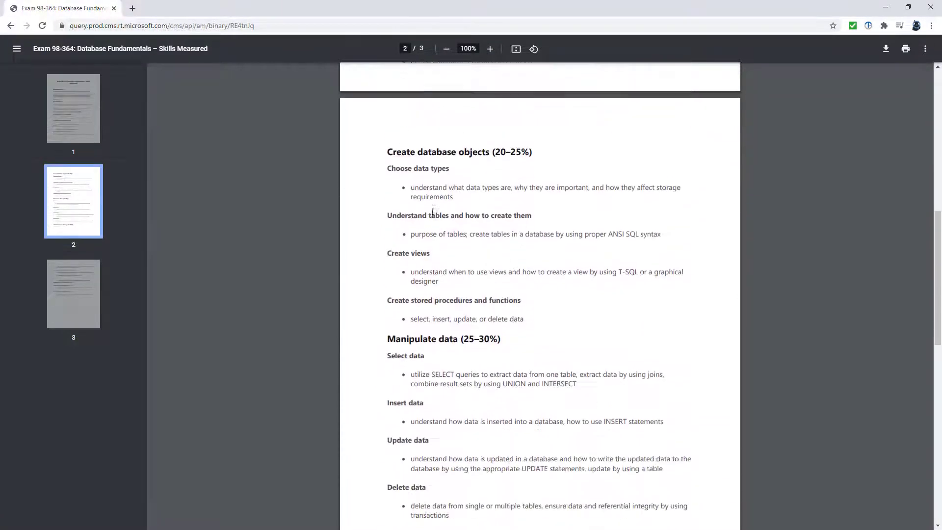
{"action": "double_click", "coordinate": [439, 152]}
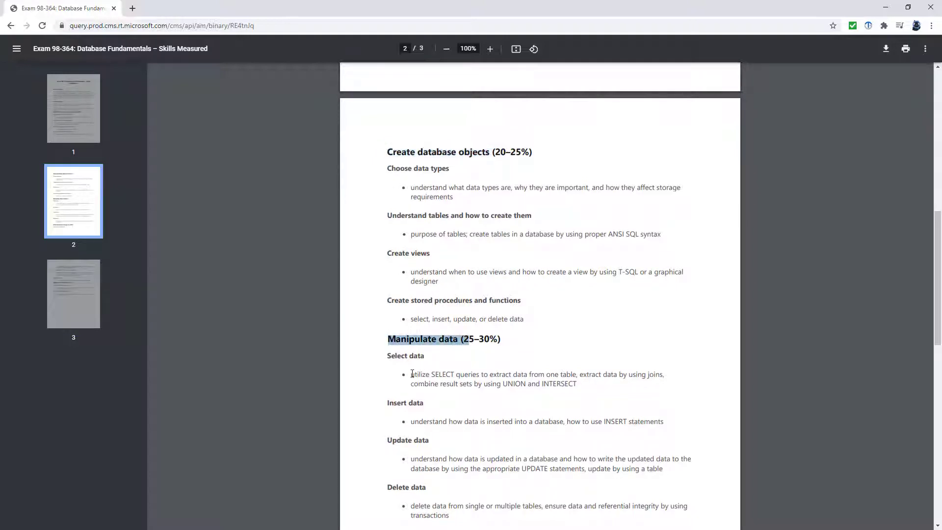
{"action": "double_click", "coordinate": [512, 383]}
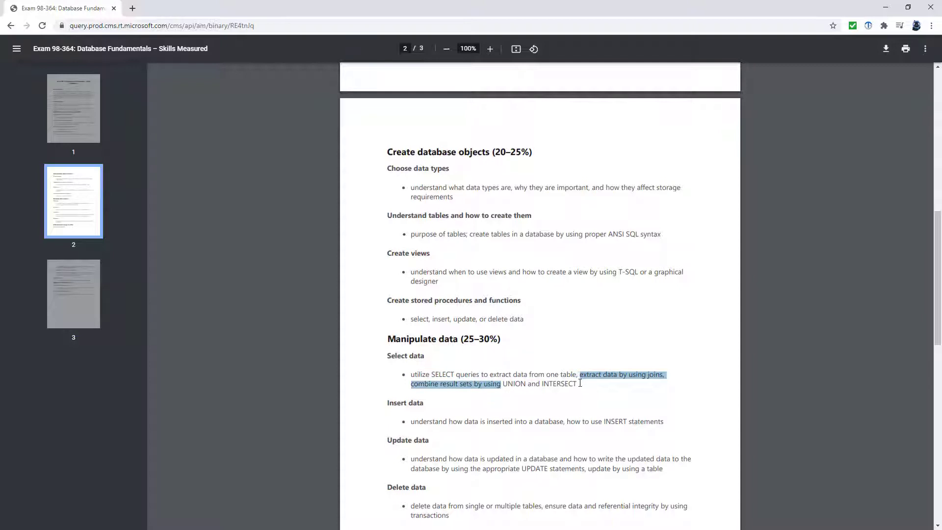
Scroll through the rest of the outline and return to the exam 98-364 page.
{"action": "scroll", "scroll_direction": "down", "scroll_amount": 3}
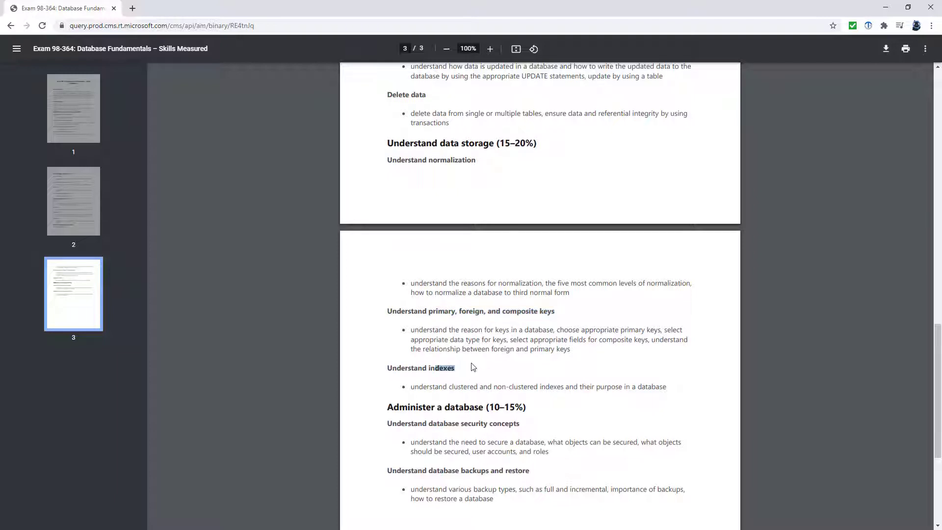
{"action": "scroll", "scroll_direction": "down", "scroll_amount": 3}
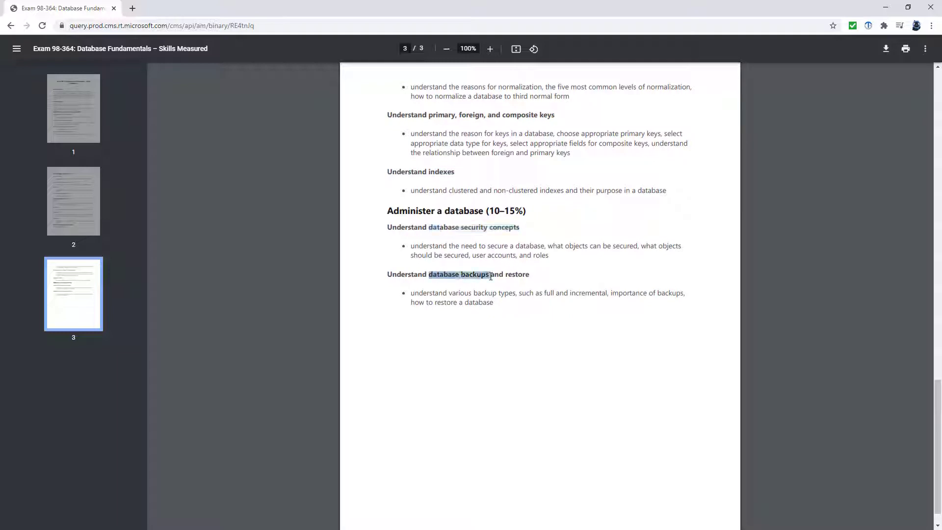
{"action": "left_click", "coordinate": [10, 25]}
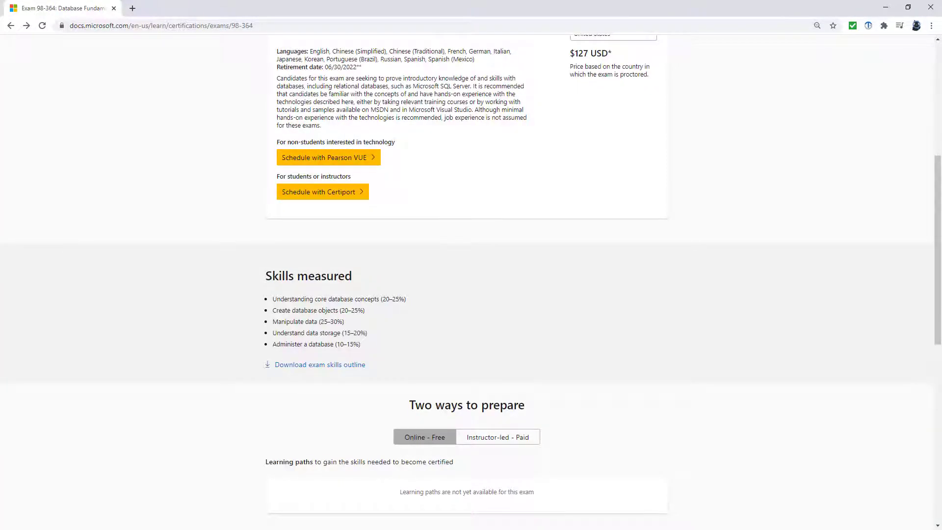
{"action": "mouse_move", "coordinate": [736, 373]}
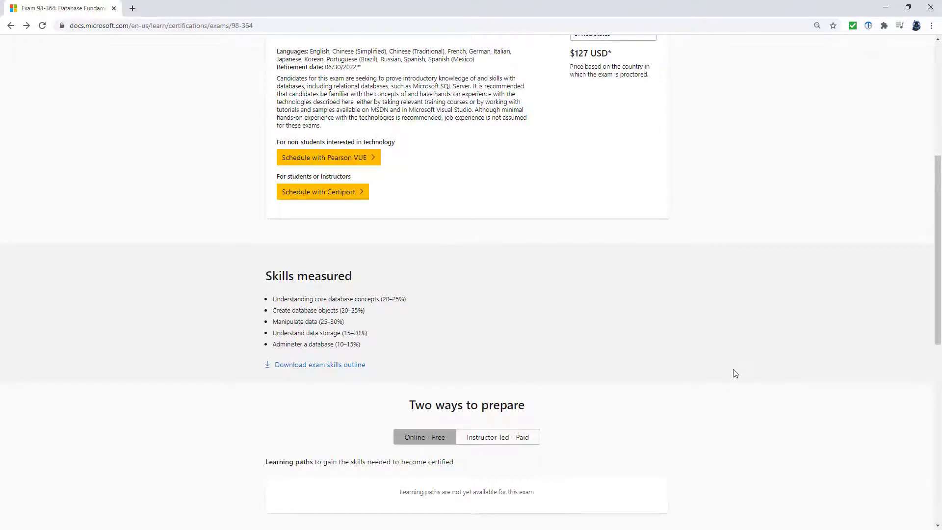
Scroll to the top and highlight the full exam 98-364 title.
{"action": "scroll", "scroll_direction": "up", "scroll_amount": 3}
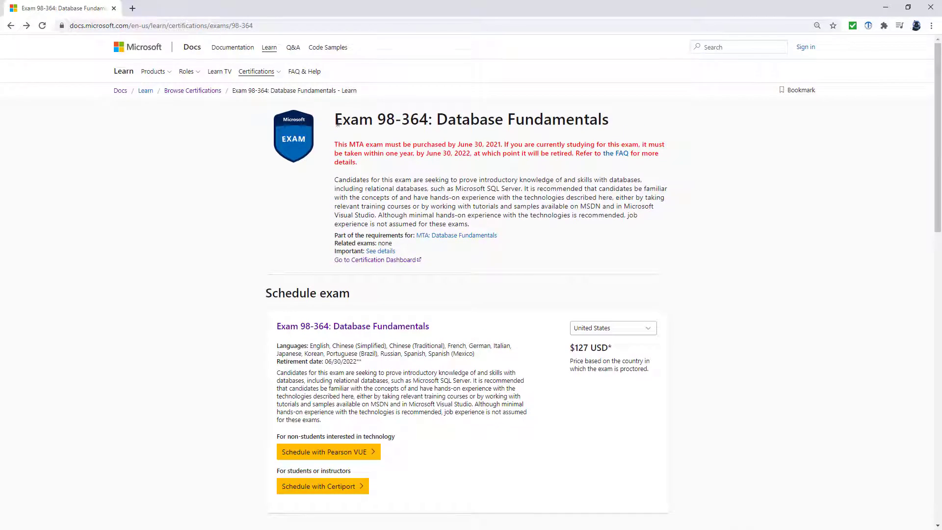
{"action": "triple_click", "coordinate": [471, 119]}
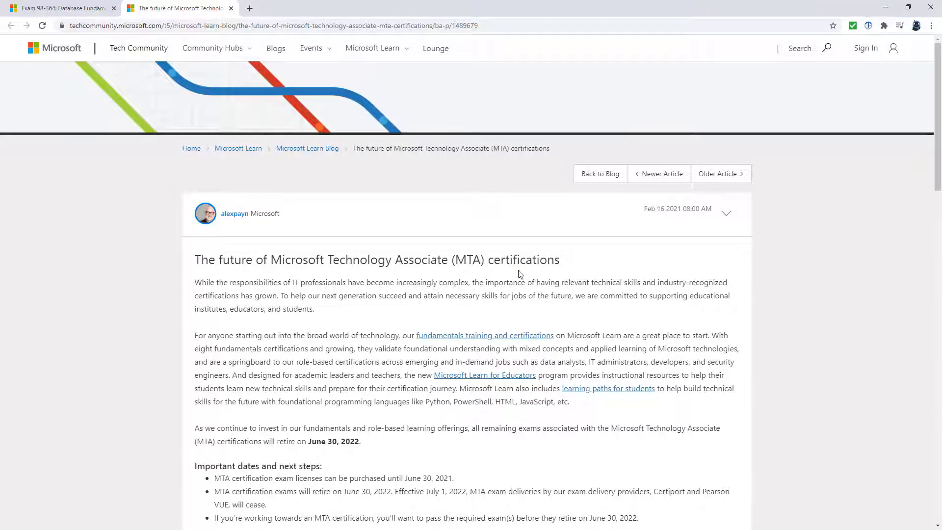
Highlight the blog post's publication date and 'MTA', then switch to the exam tab.
{"action": "scroll", "scroll_direction": "down", "scroll_amount": 3}
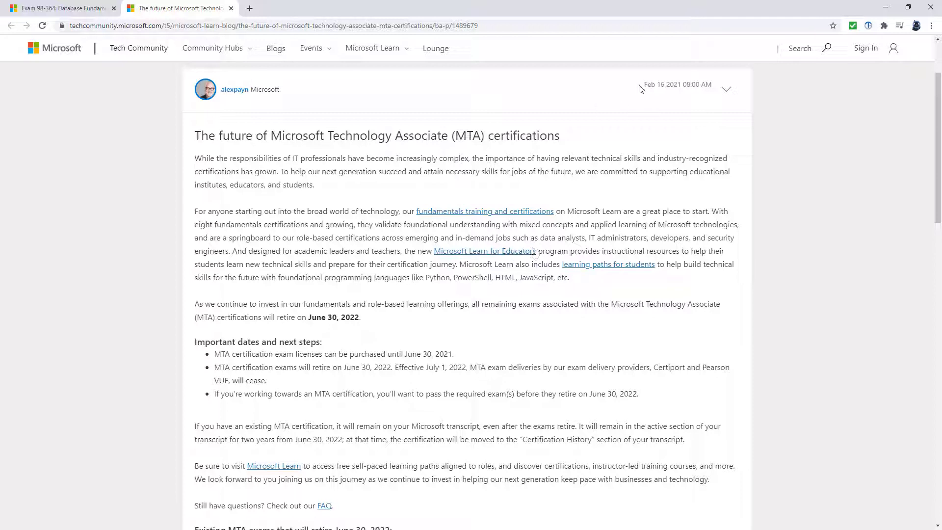
{"action": "double_click", "coordinate": [661, 84]}
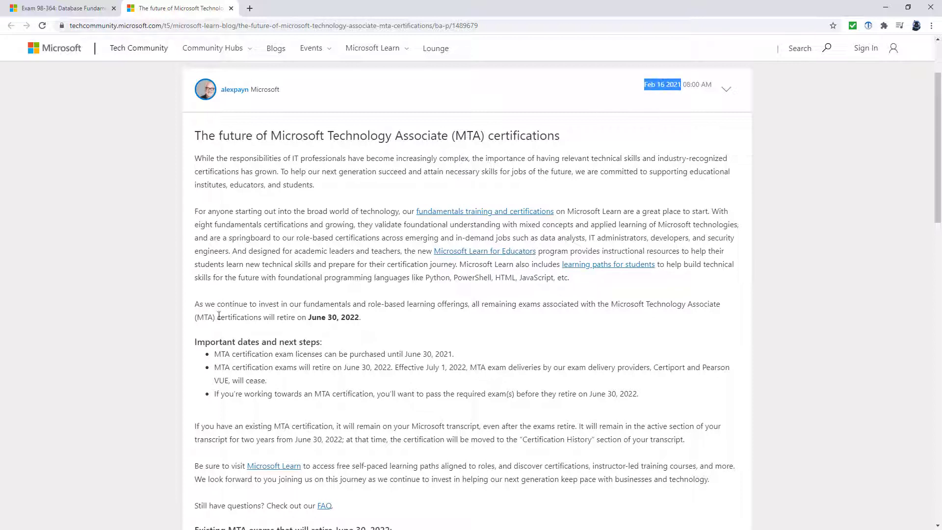
{"action": "double_click", "coordinate": [204, 317]}
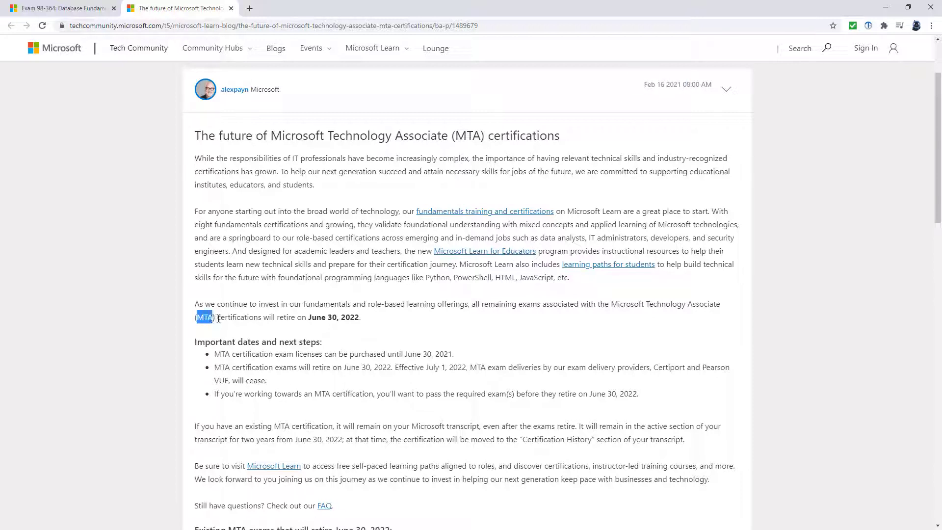
{"action": "left_click", "coordinate": [60, 7]}
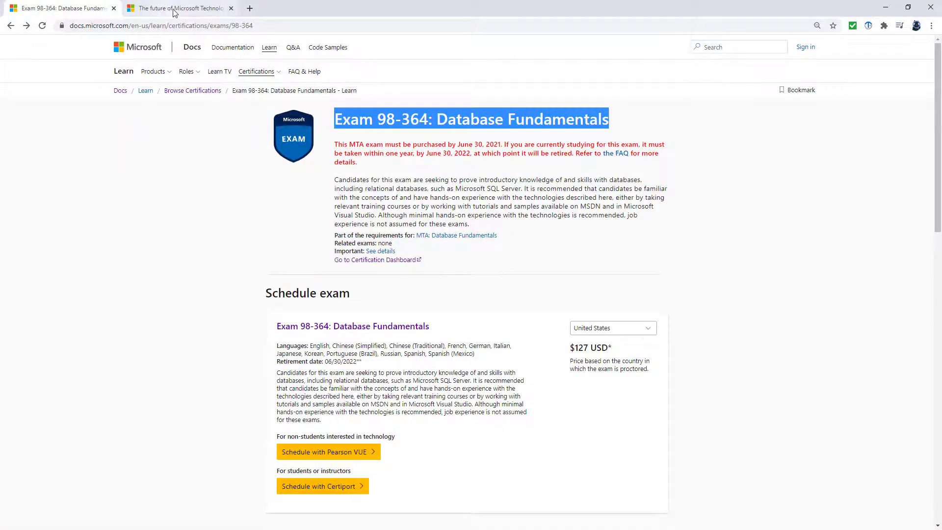
Switch to the 'future of Microsoft Technology Associate certifications' blog tab.
{"action": "left_click", "coordinate": [179, 8]}
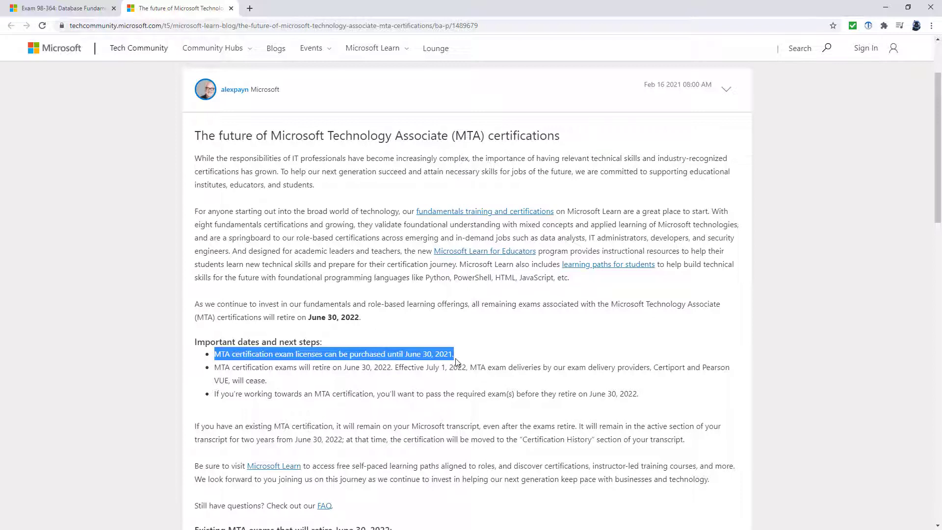
{"action": "mouse_move", "coordinate": [472, 348]}
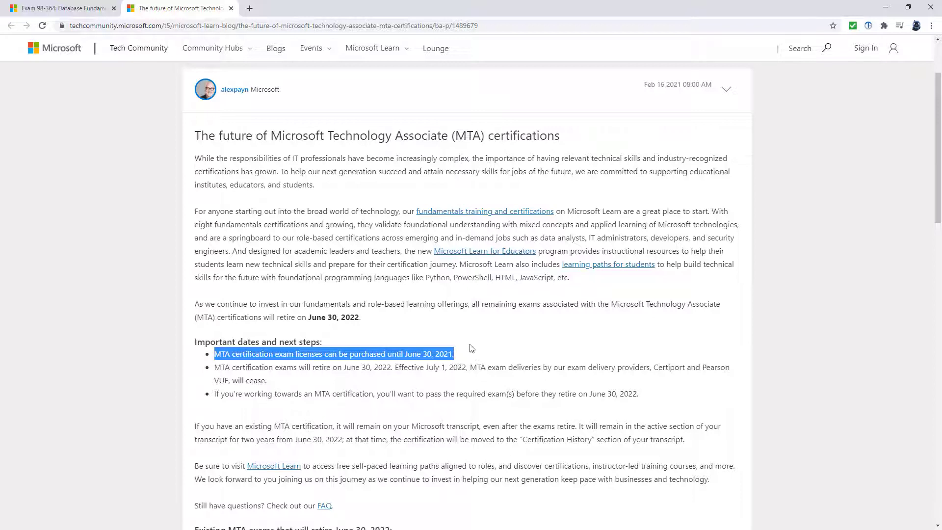
Highlight the June 30, 2022 date and Software Development Fundamentals exam, then scroll up.
{"action": "double_click", "coordinate": [316, 317]}
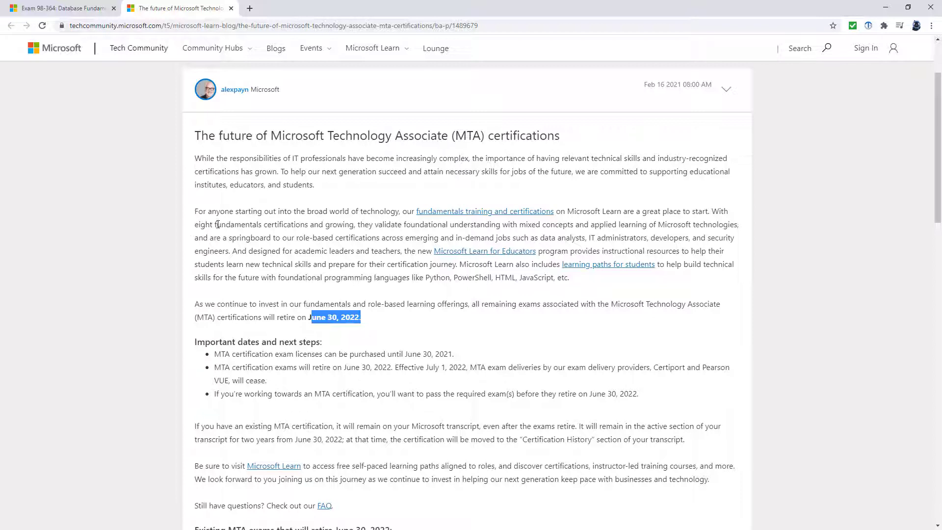
{"action": "double_click", "coordinate": [262, 224]}
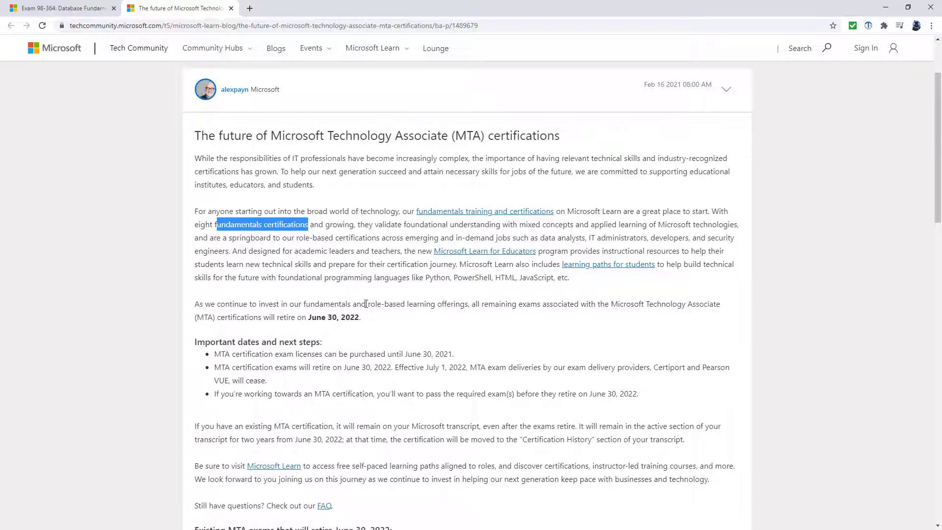
{"action": "scroll", "scroll_direction": "down", "scroll_amount": 3}
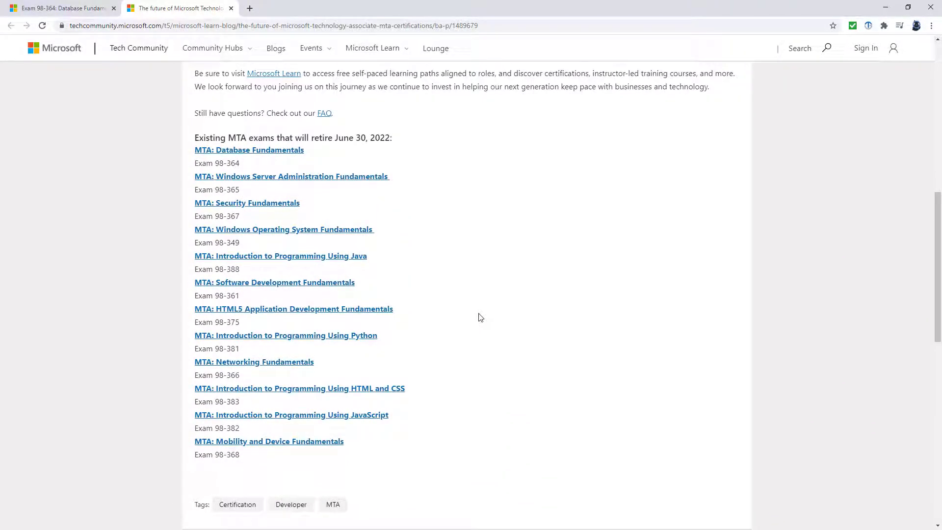
{"action": "mouse_move", "coordinate": [412, 290]}
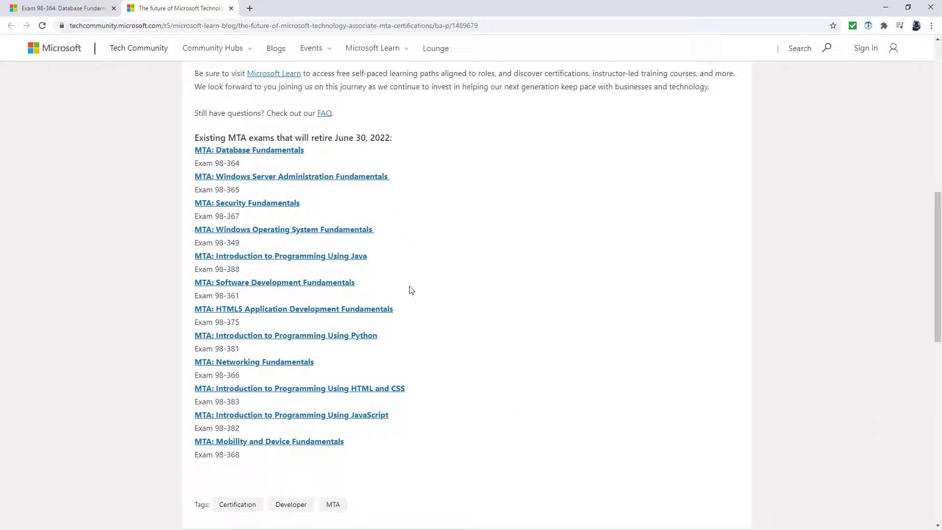
{"action": "double_click", "coordinate": [259, 150]}
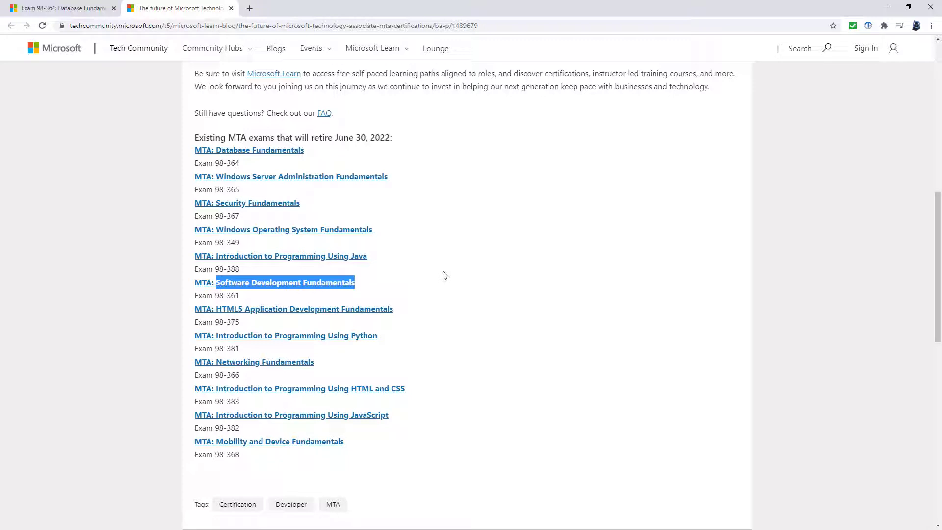
{"action": "mouse_move", "coordinate": [388, 339]}
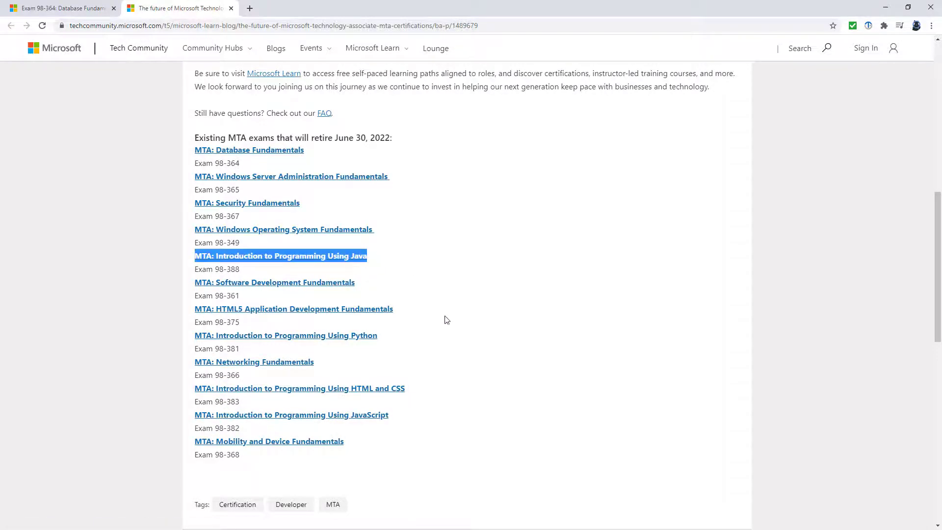
{"action": "scroll", "scroll_direction": "up", "scroll_amount": 3}
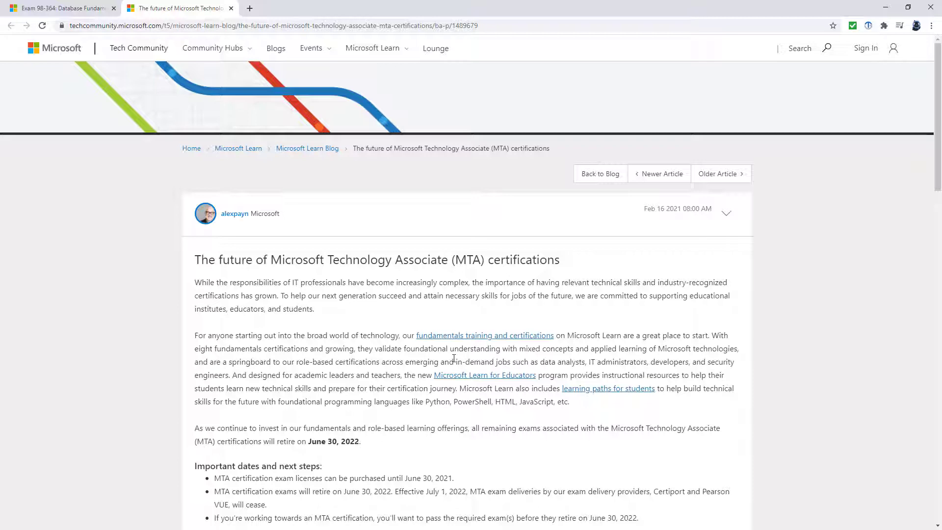
{"action": "mouse_move", "coordinate": [166, 5]}
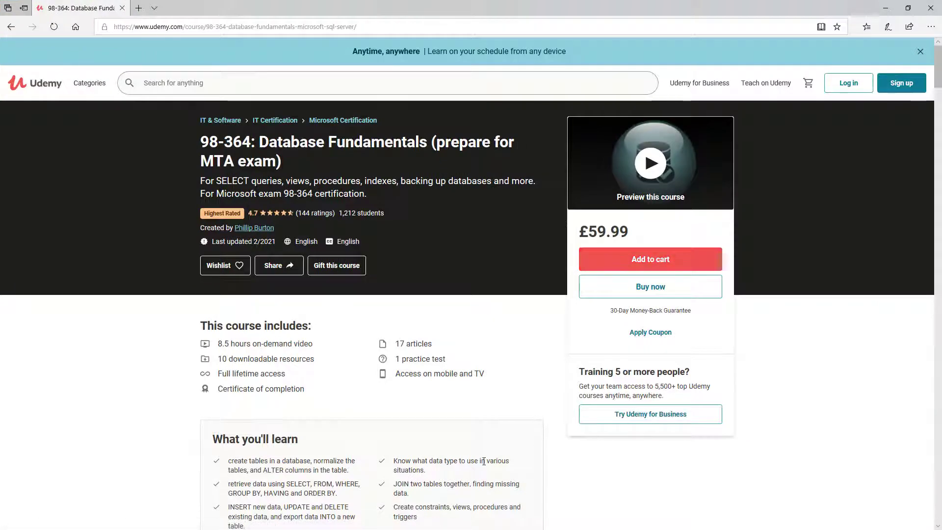
Highlight the 8.5 hours video figure and expand the '6 more sections' curriculum.
{"action": "double_click", "coordinate": [265, 343]}
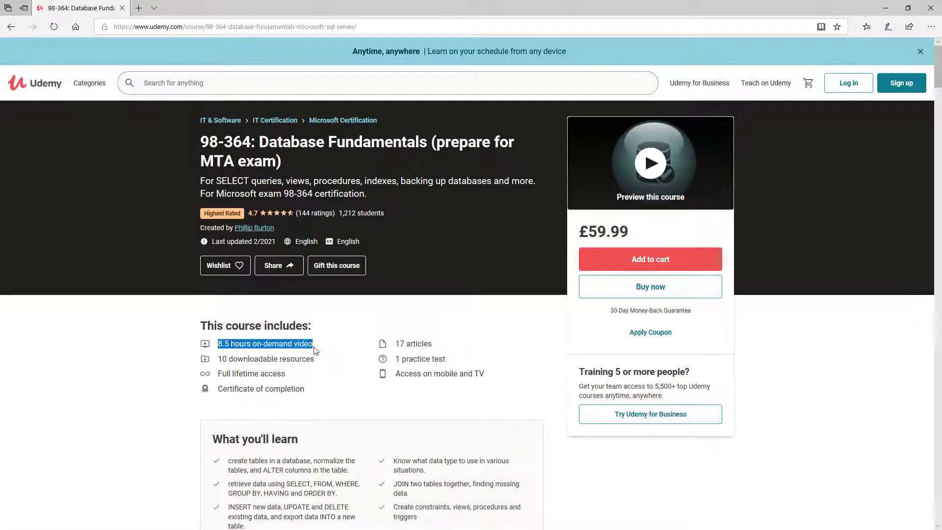
{"action": "scroll", "scroll_direction": "down", "scroll_amount": 3}
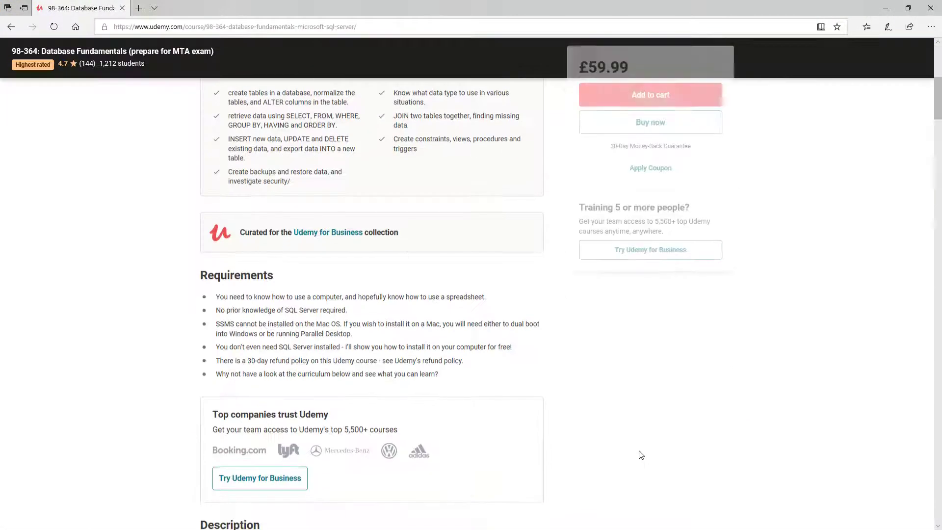
{"action": "scroll", "scroll_direction": "down", "scroll_amount": 3}
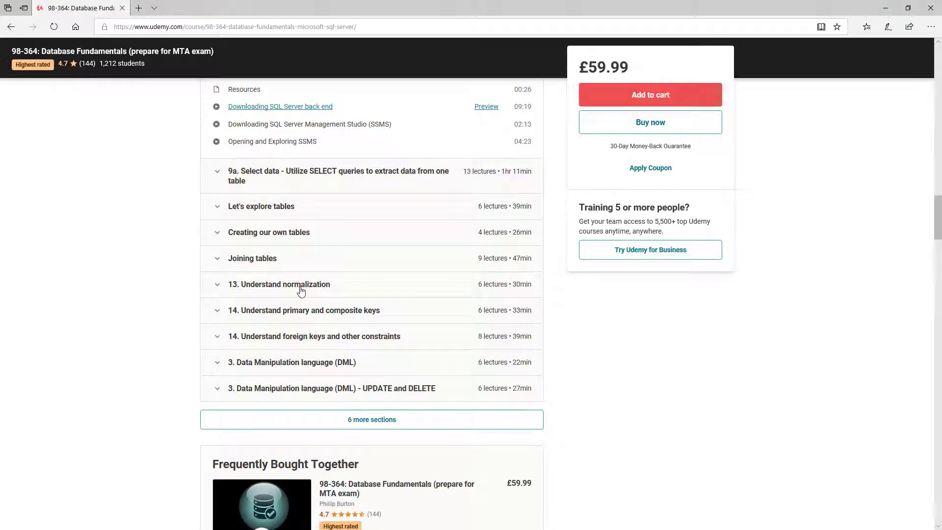
{"action": "mouse_move", "coordinate": [353, 305]}
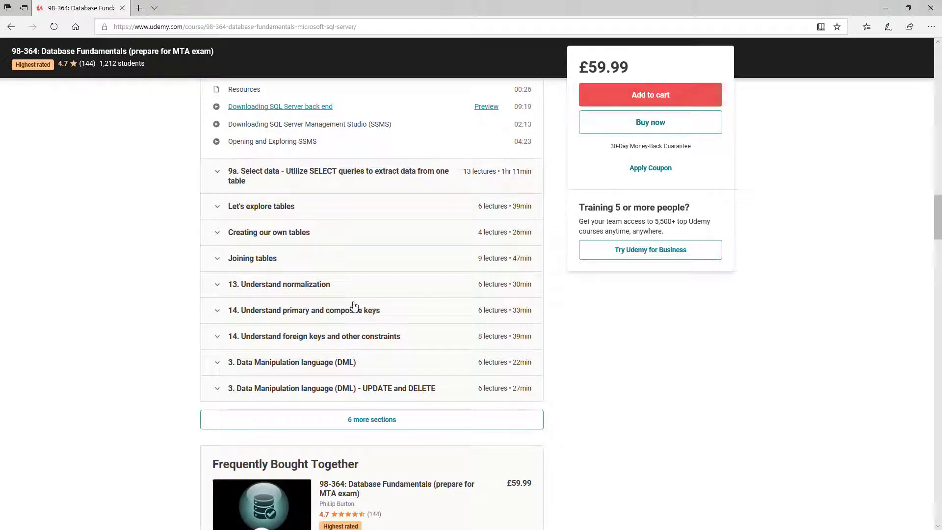
{"action": "left_click", "coordinate": [372, 420]}
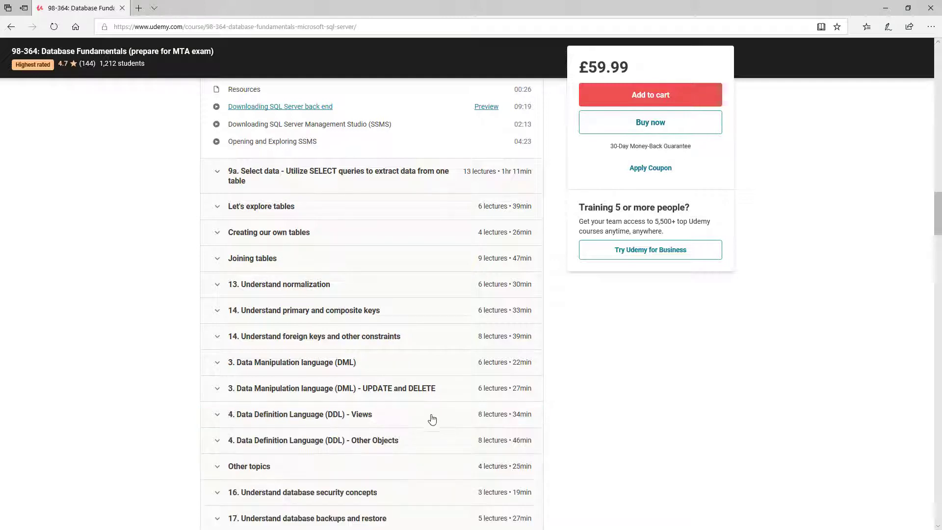
{"action": "scroll", "scroll_direction": "down", "scroll_amount": 3}
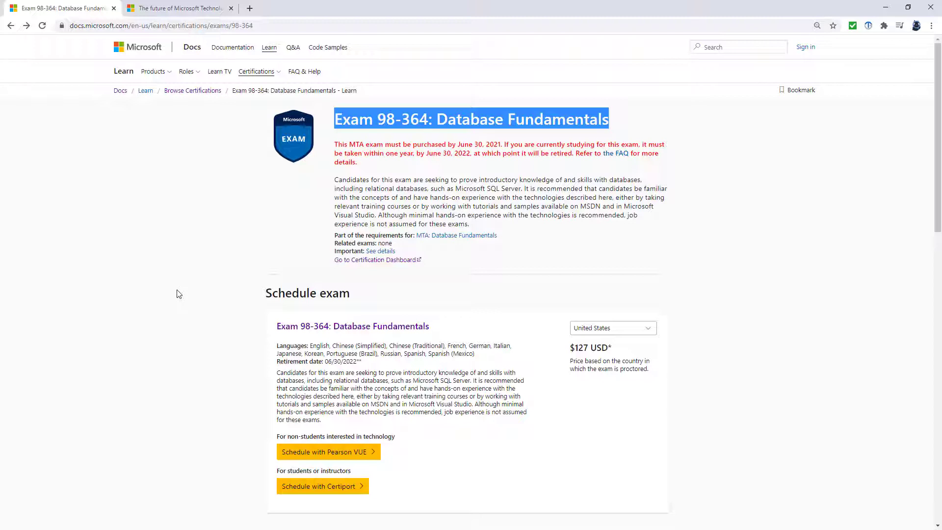
{"action": "mouse_move", "coordinate": [370, 142]}
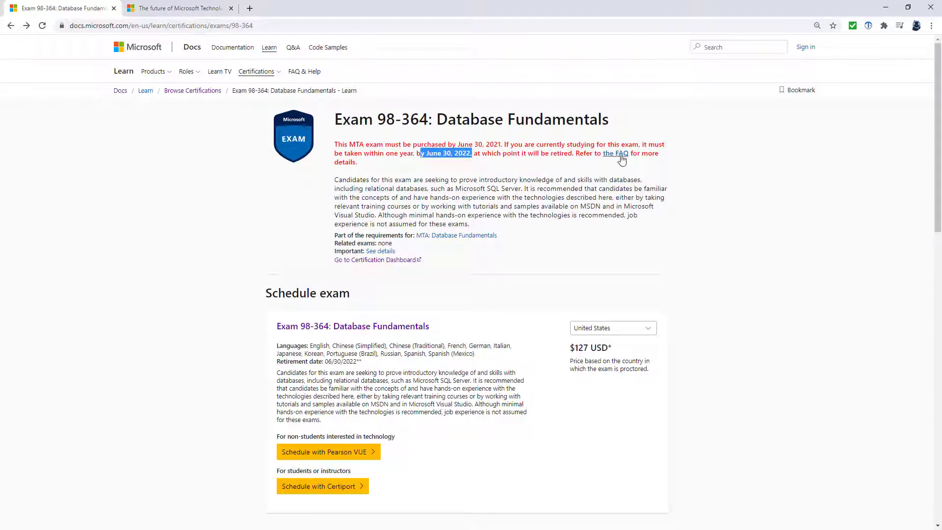
Follow 'the FAQ' link in the exam page's red retirement notice.
{"action": "left_click", "coordinate": [615, 153]}
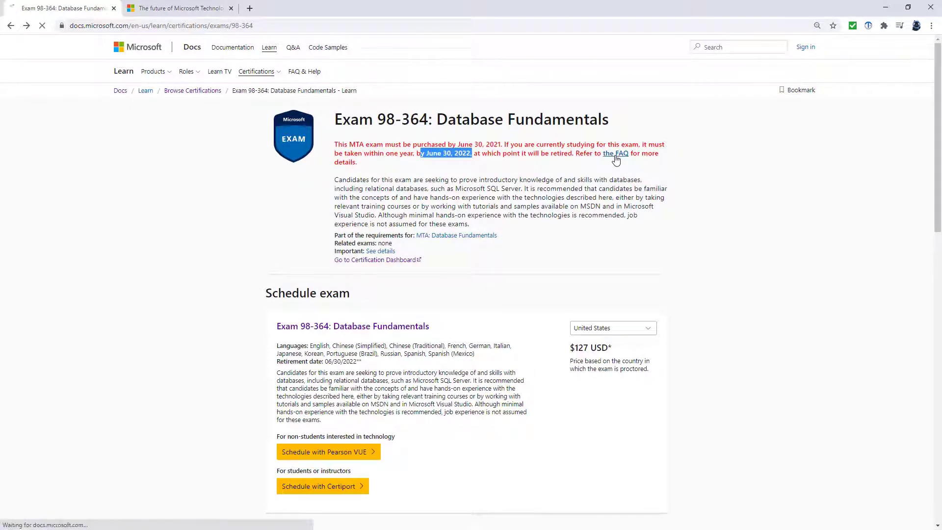
{"action": "left_click", "coordinate": [615, 154]}
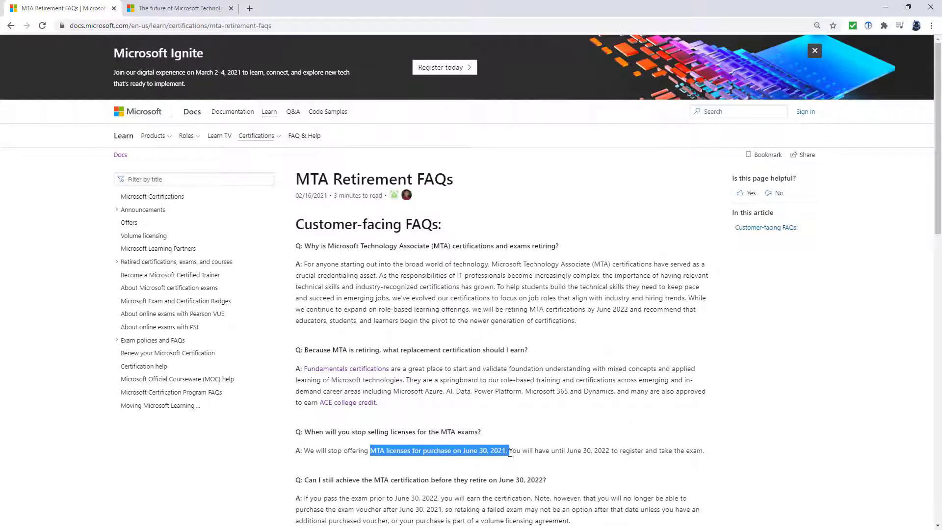
Scroll the FAQs to the table of exams retiring 6/30/2022 and clear the highlight.
{"action": "scroll", "scroll_direction": "down", "scroll_amount": 3}
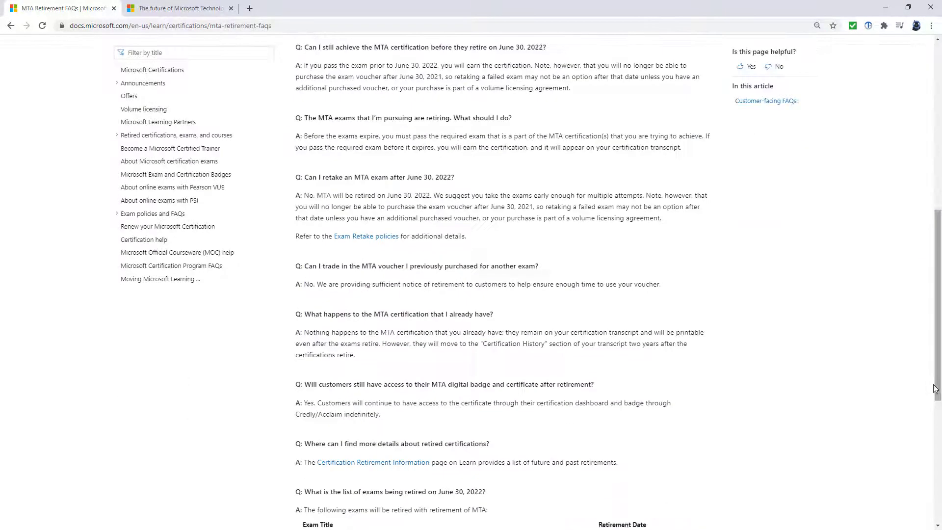
{"action": "mouse_move", "coordinate": [927, 384]}
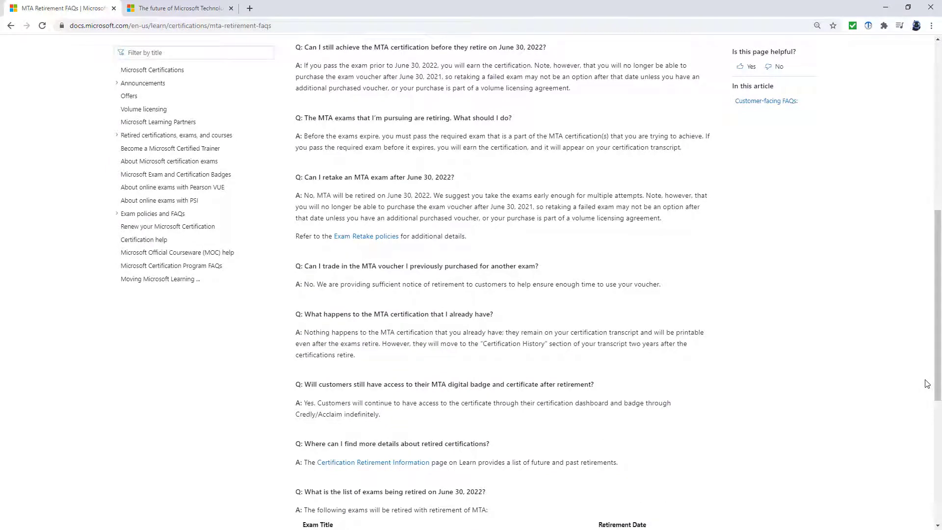
{"action": "scroll", "scroll_direction": "down", "scroll_amount": 3}
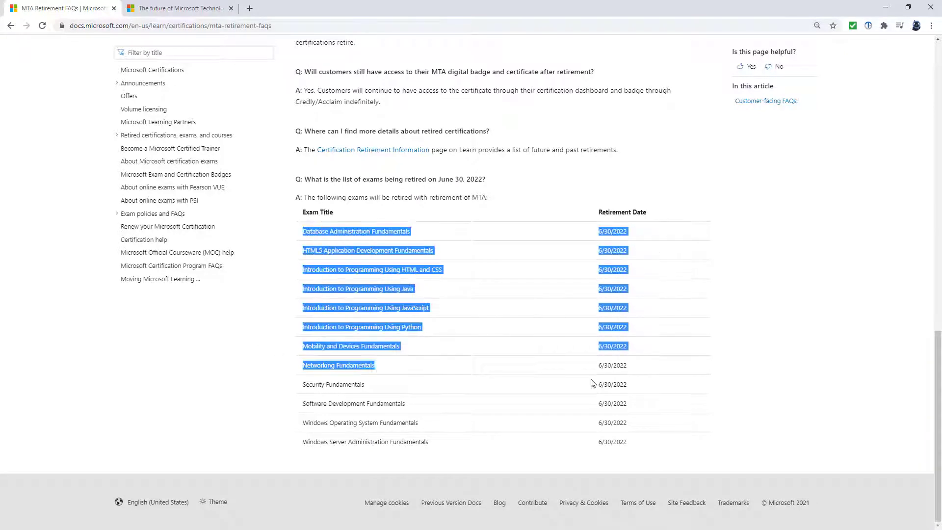
{"action": "left_click", "coordinate": [709, 450]}
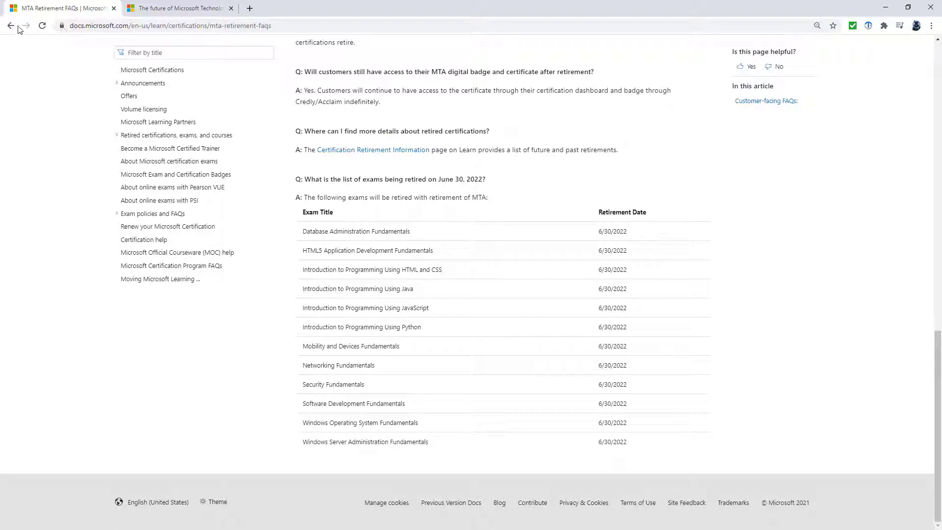
{"action": "left_click", "coordinate": [355, 231]}
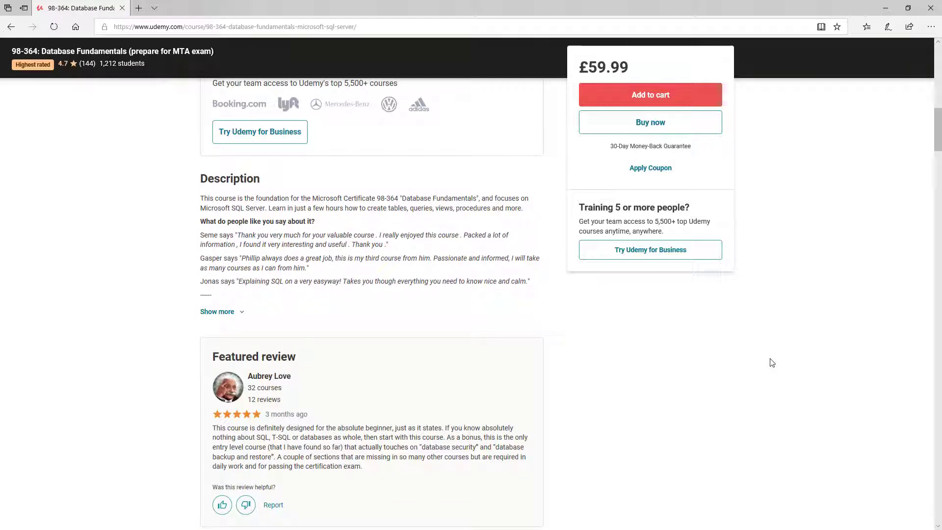
Scroll the Udemy description and featured review, then highlight the £59.99 price.
{"action": "scroll", "scroll_direction": "up", "scroll_amount": 3}
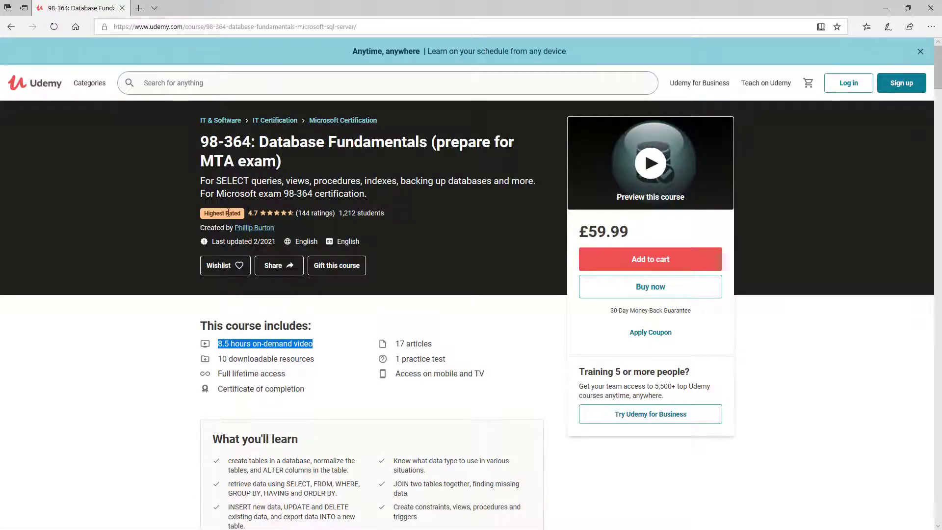
{"action": "scroll", "scroll_direction": "down", "scroll_amount": 3}
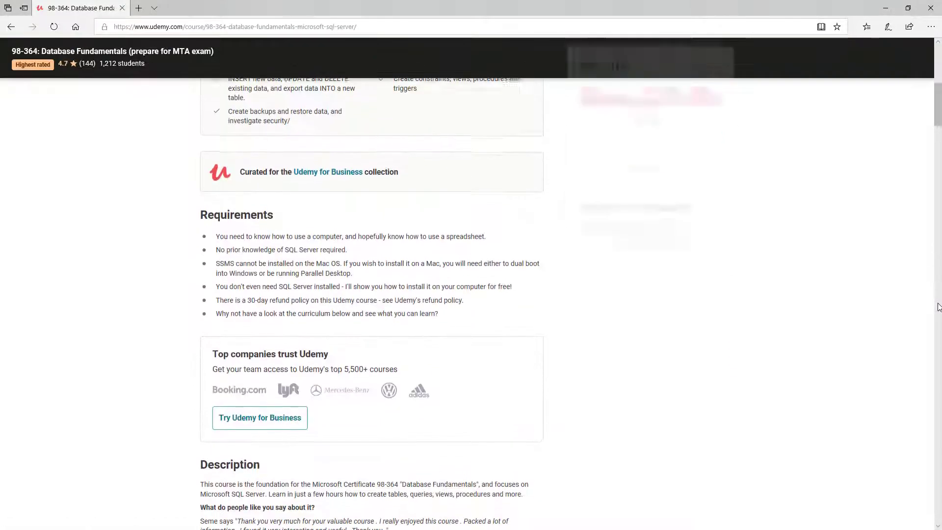
{"action": "scroll", "scroll_direction": "down", "scroll_amount": 3}
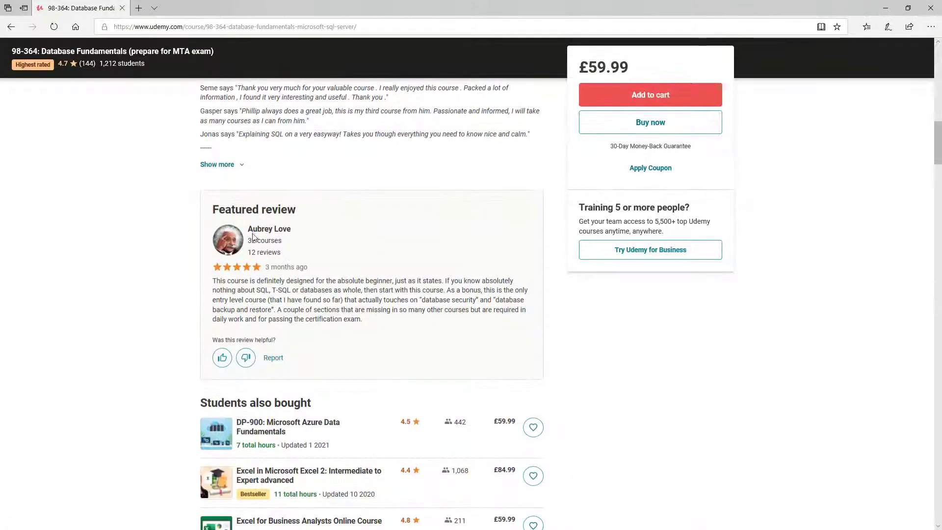
{"action": "mouse_move", "coordinate": [216, 279]}
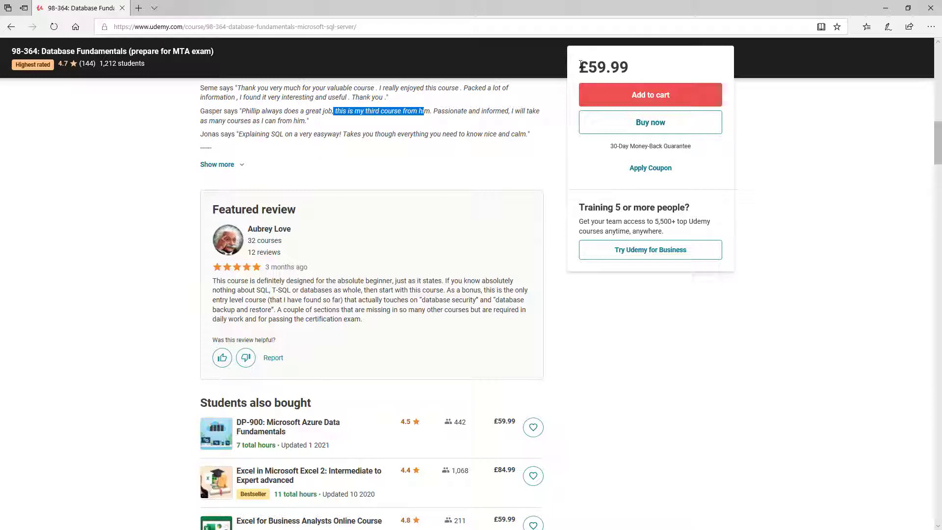
{"action": "double_click", "coordinate": [605, 66]}
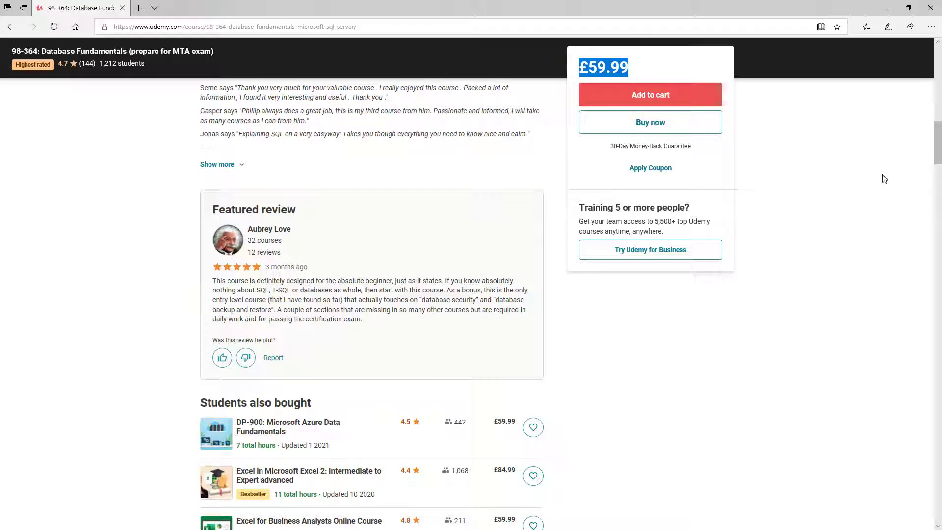